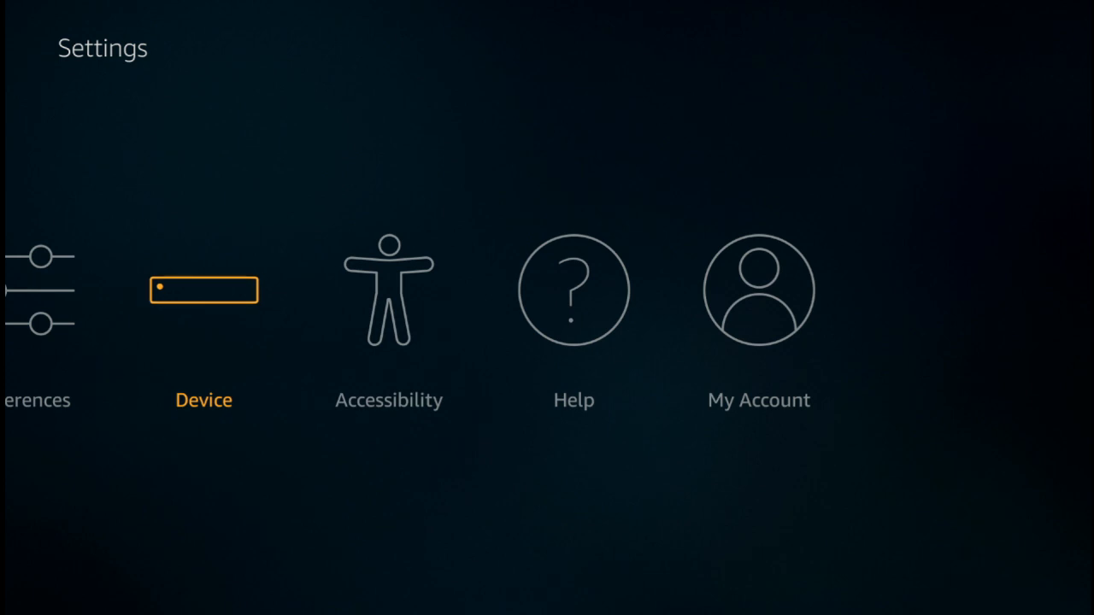
# Return from the Settings menu to the Fire TV home screen.
pyautogui.click(204, 291)
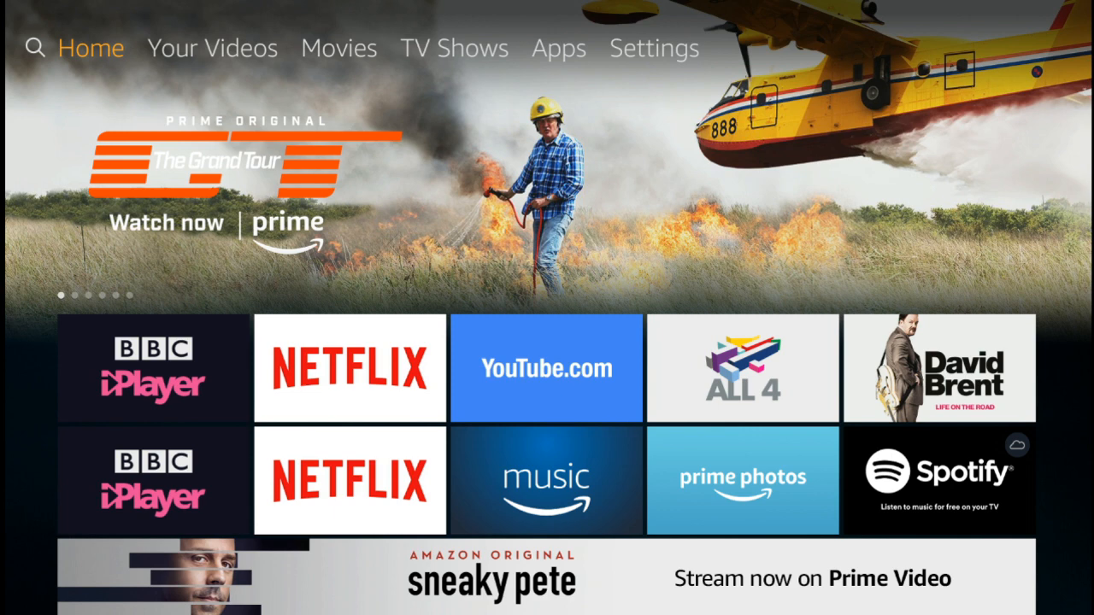
# Go into Settings > Network to reach the Join Other Network option.
pyautogui.click(455, 48)
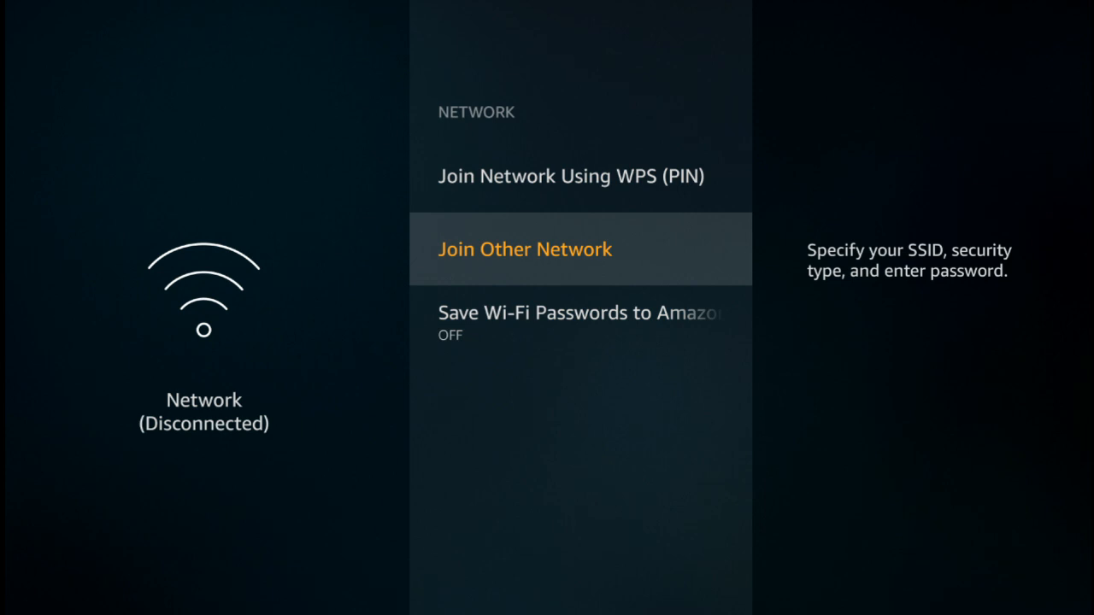
# Join an unlisted network and enter the SSID 'mywifi', continuing to security type.
pyautogui.click(525, 249)
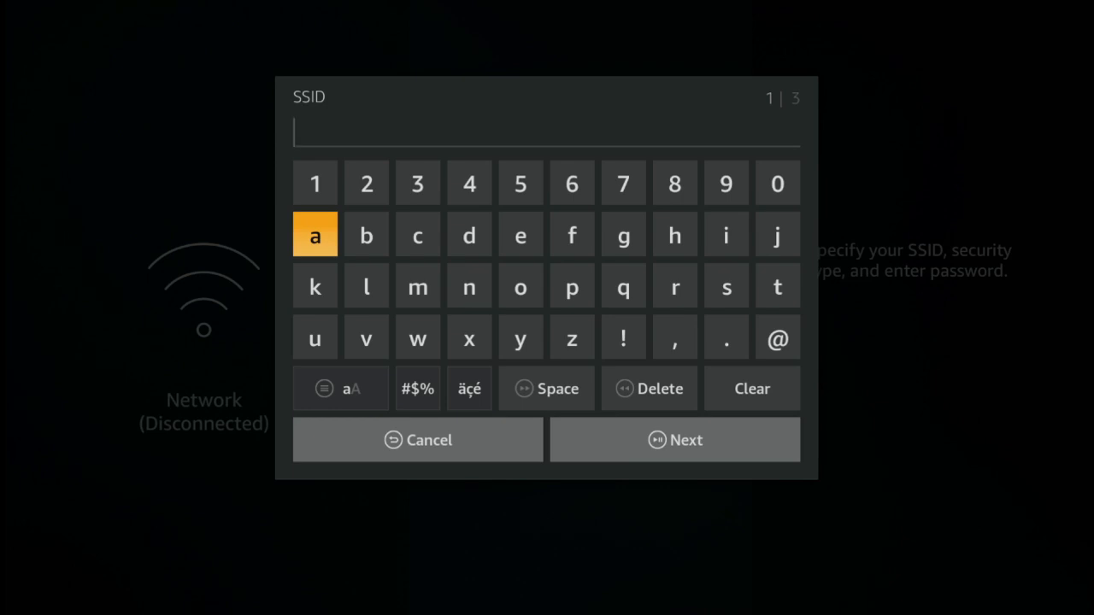
pyautogui.click(366, 285)
pyautogui.write('my')
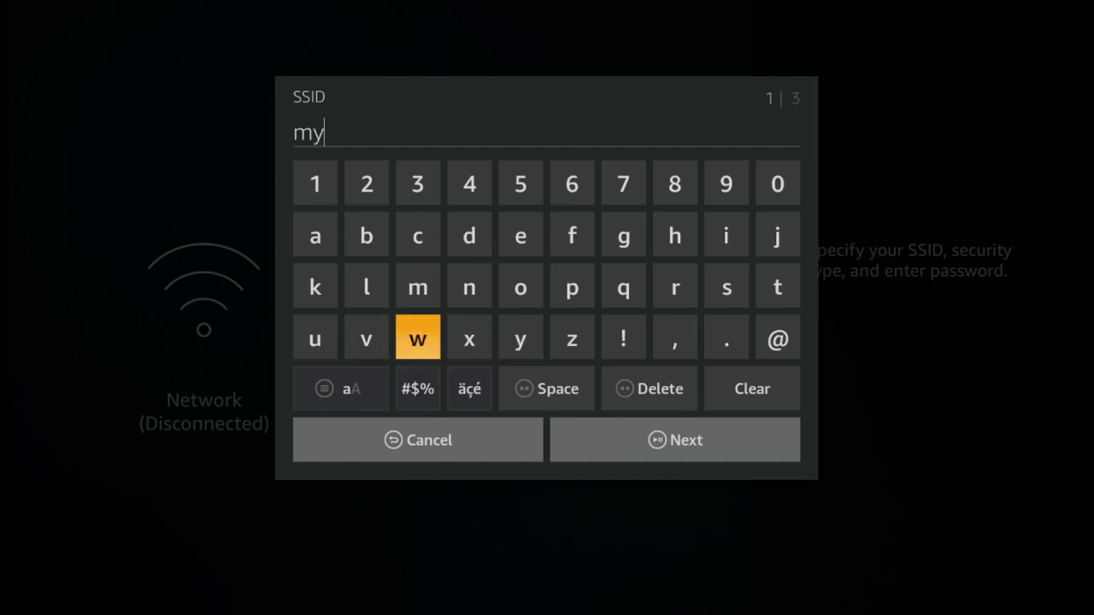
pyautogui.click(417, 338)
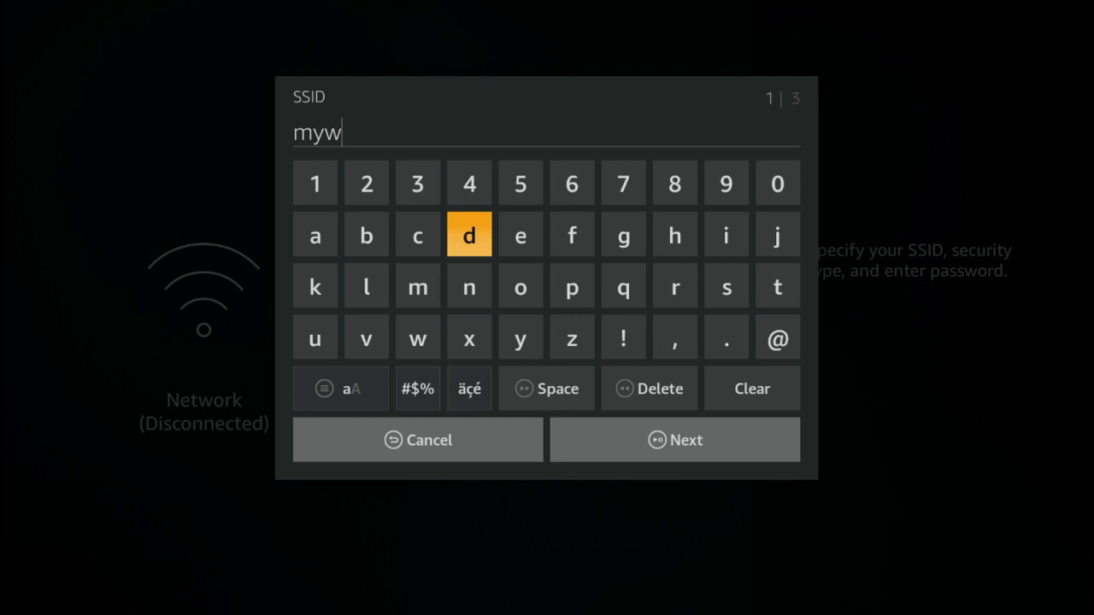
pyautogui.click(724, 234)
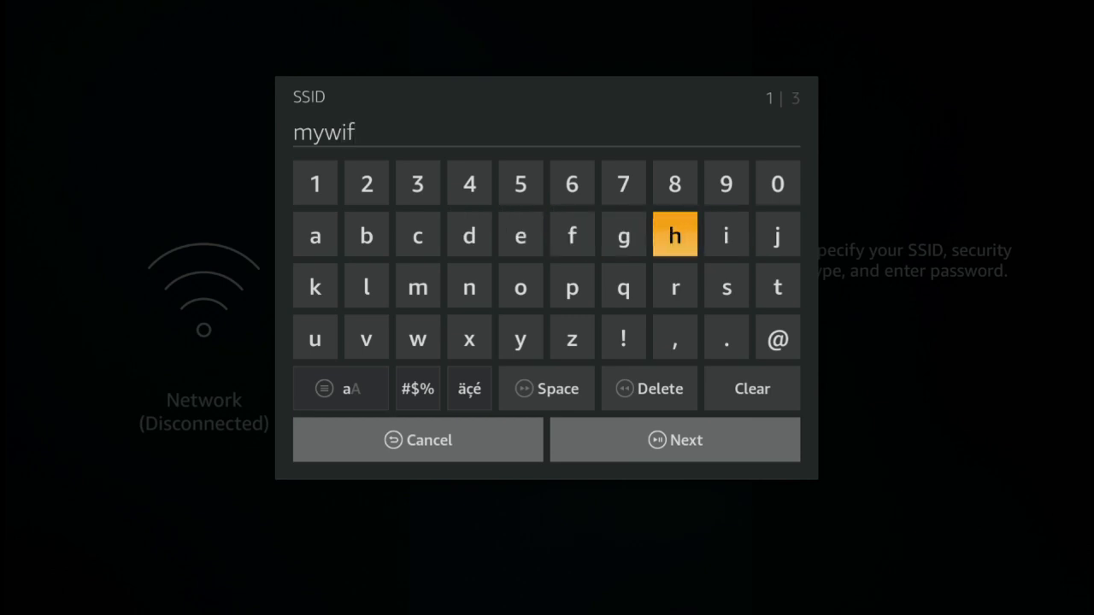
pyautogui.click(725, 236)
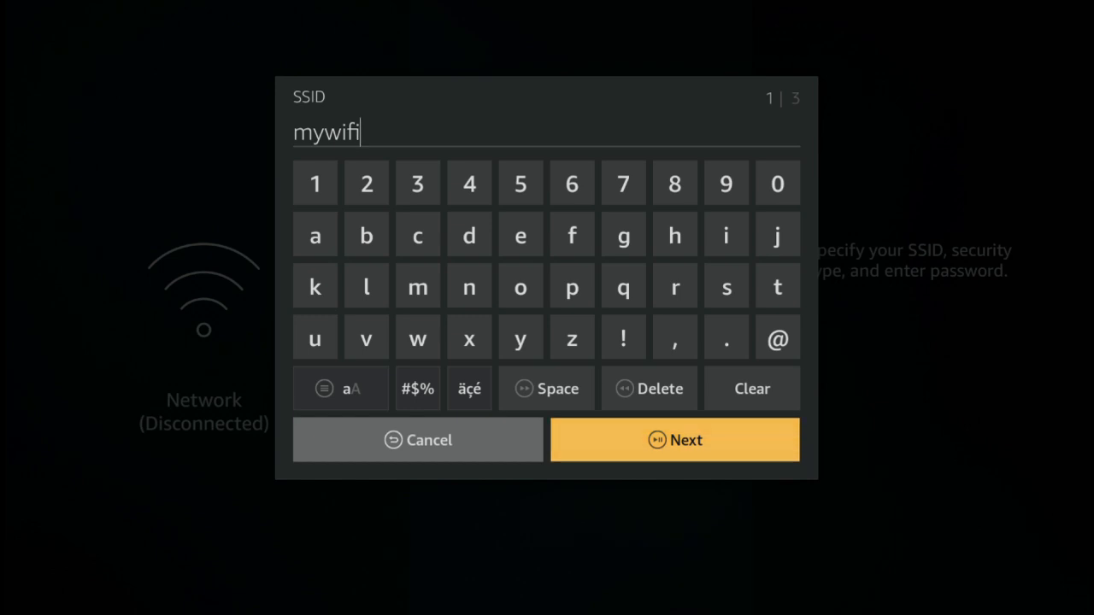
pyautogui.click(674, 439)
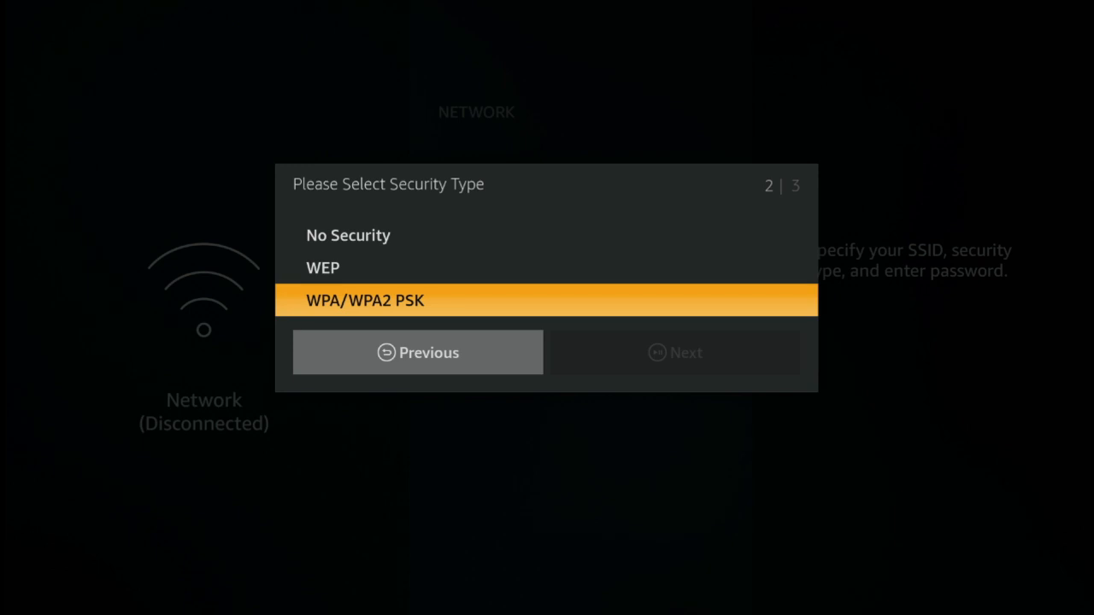
pyautogui.press('Down')
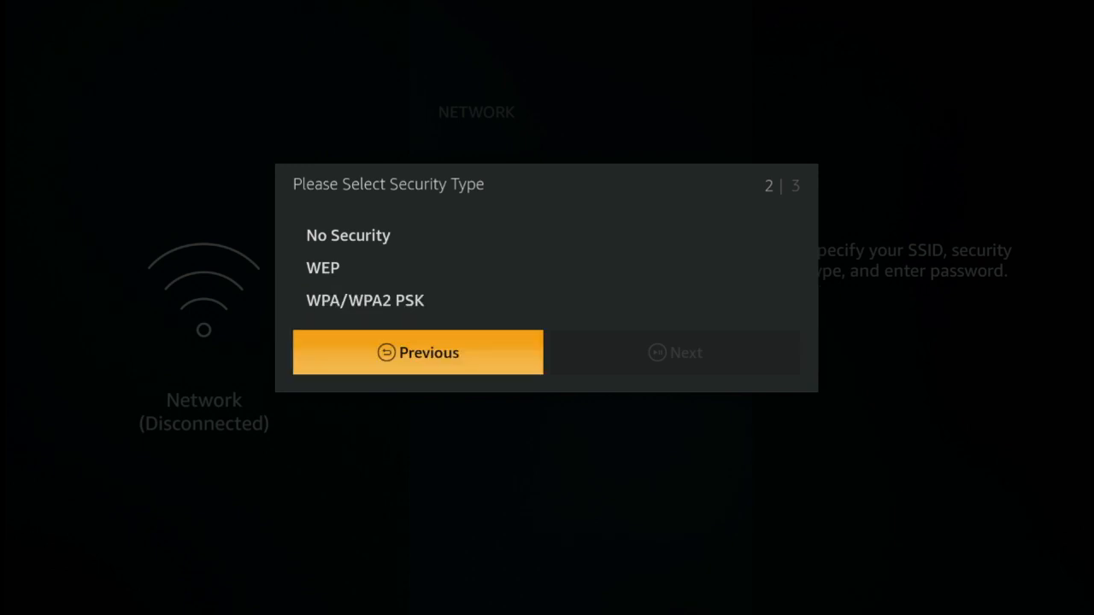
pyautogui.click(366, 301)
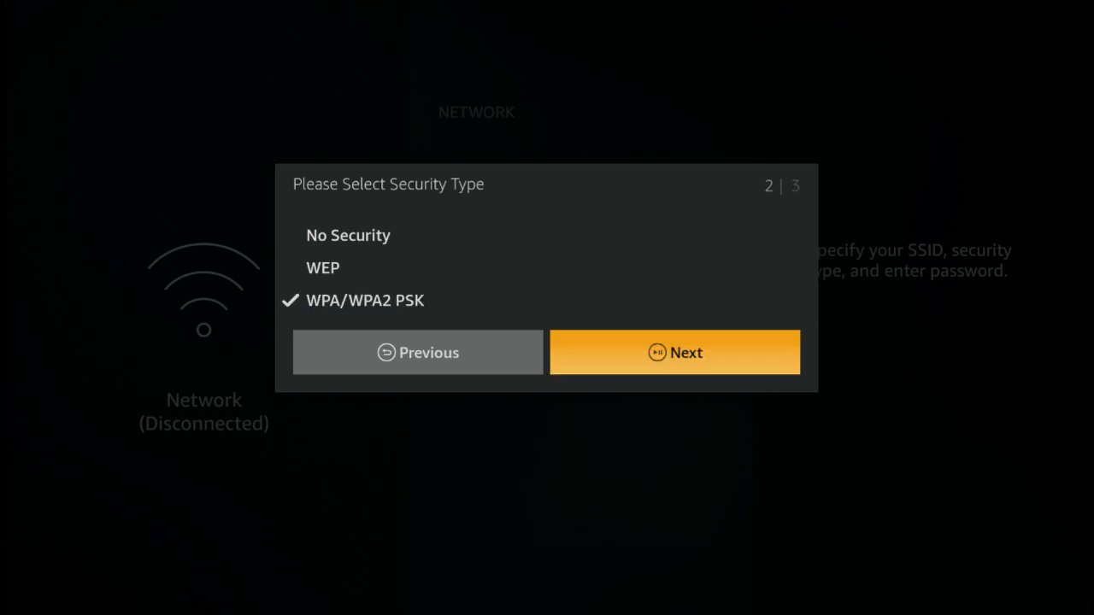
pyautogui.click(675, 352)
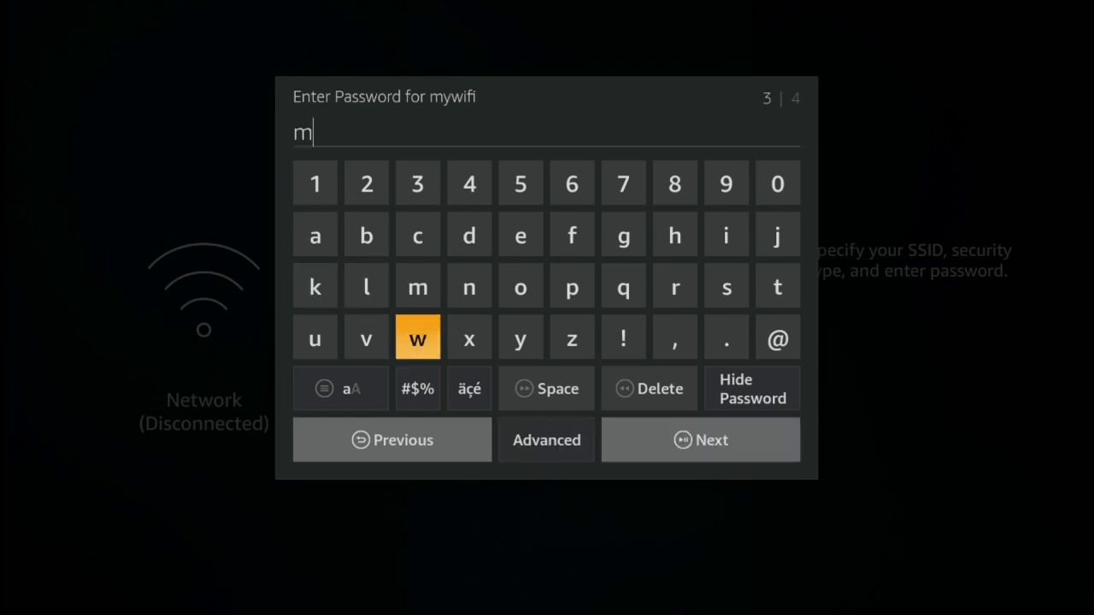
pyautogui.click(520, 337)
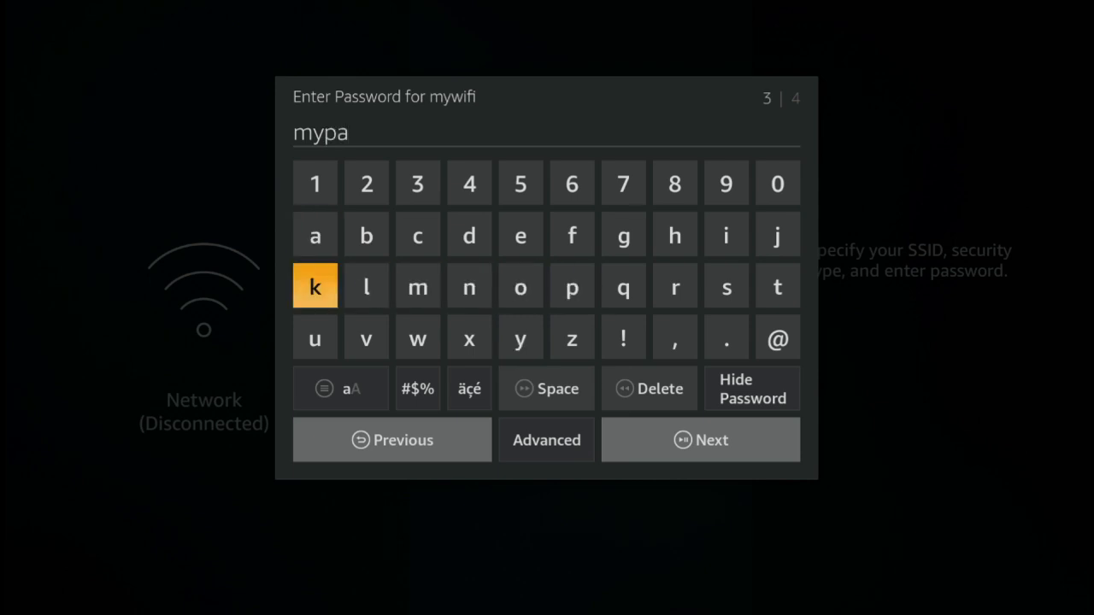
pyautogui.moveTo(725, 286)
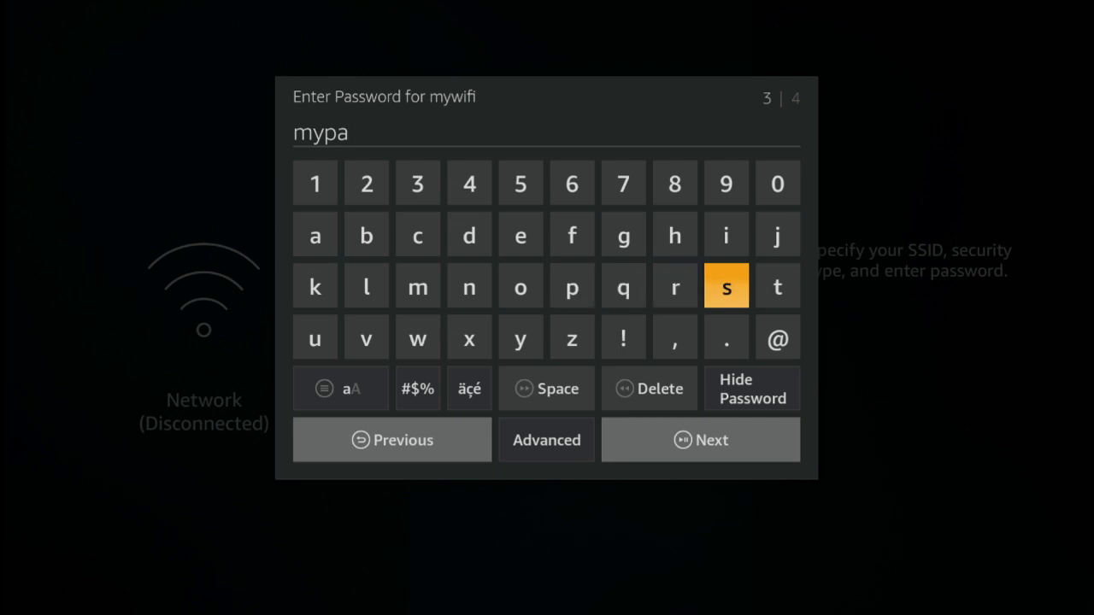
pyautogui.click(725, 285)
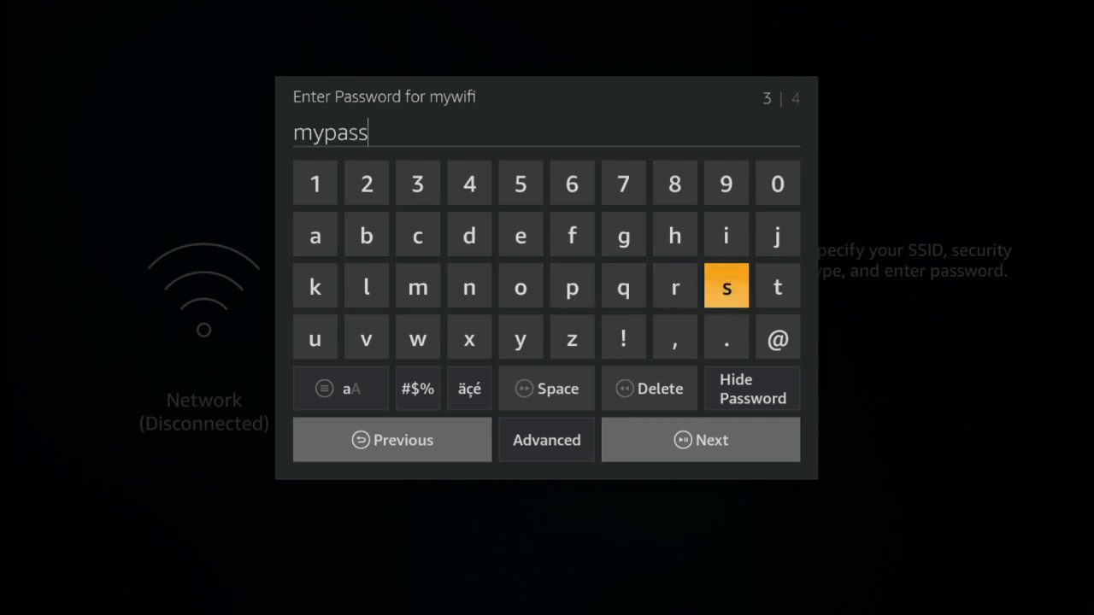
pyautogui.moveTo(468, 286)
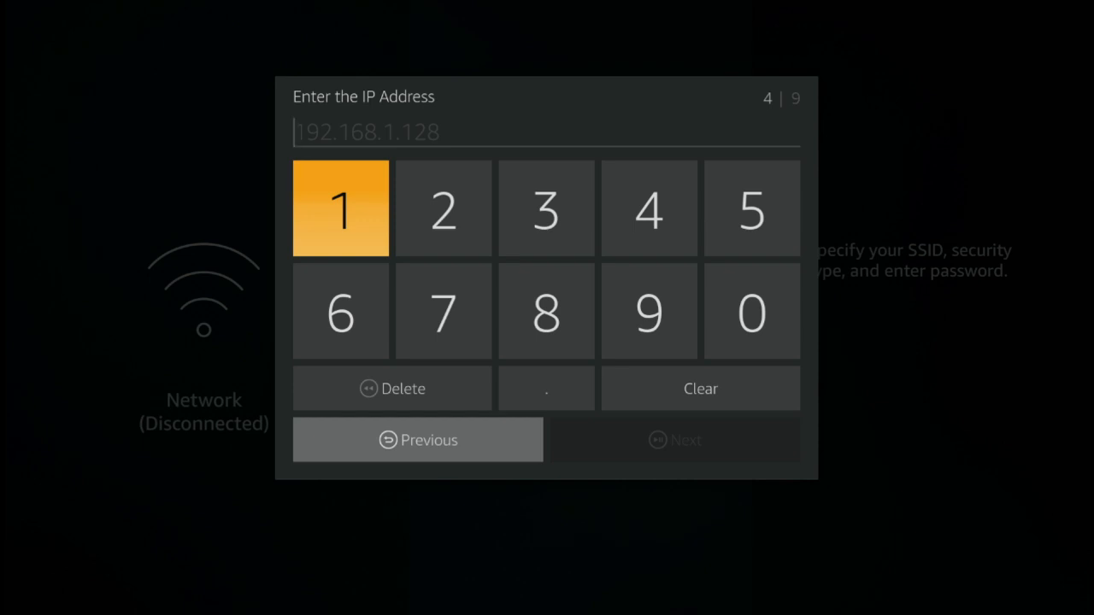
# Enter the static IP address 192.168.1.199 on the numeric keypad.
pyautogui.click(340, 209)
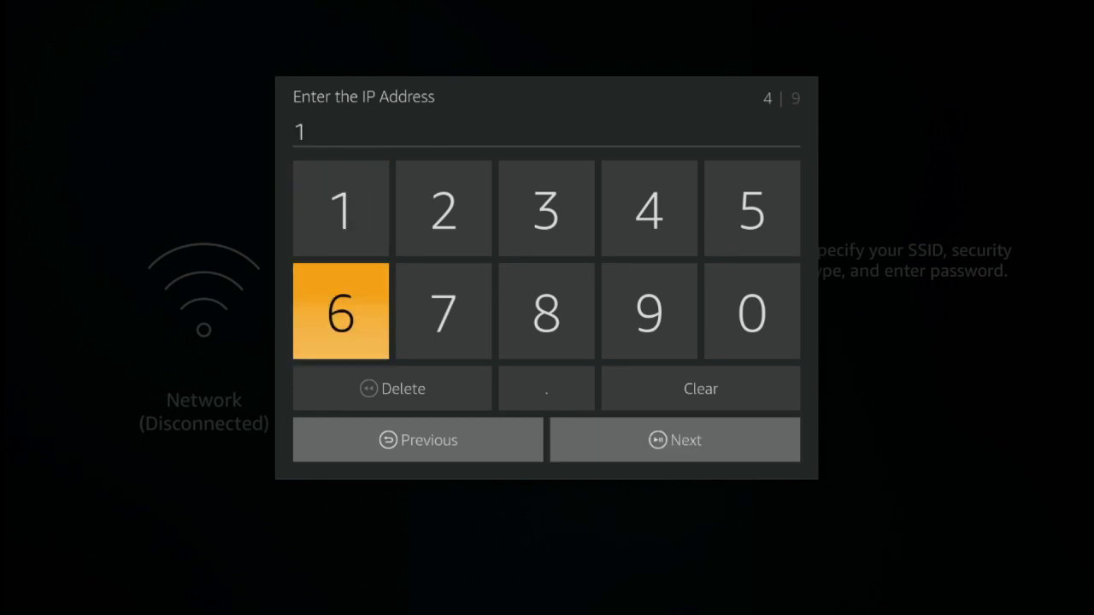
pyautogui.click(650, 208)
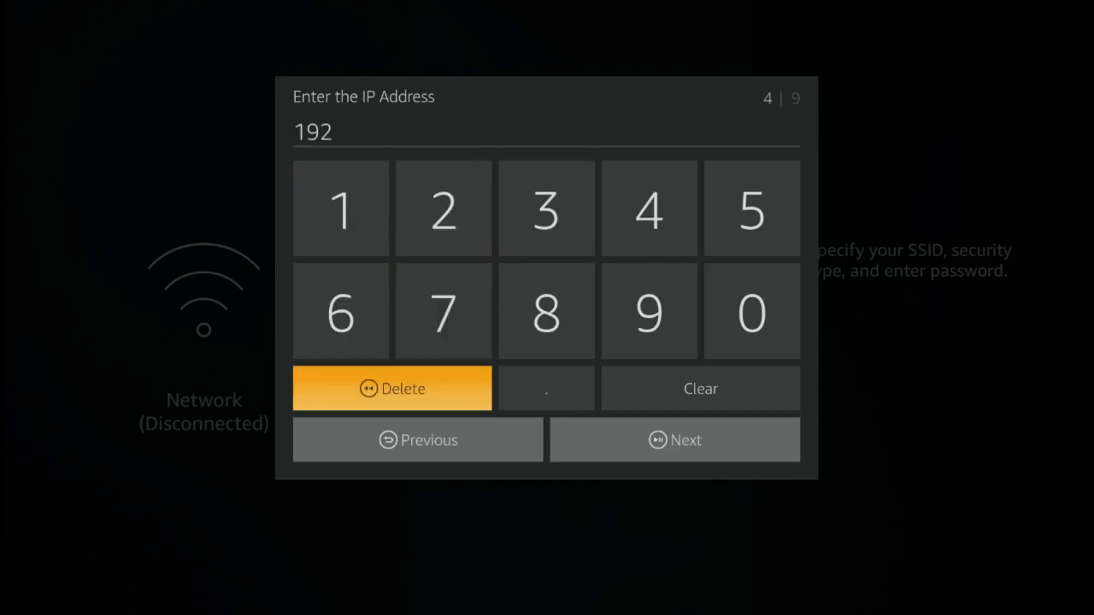
pyautogui.click(545, 388)
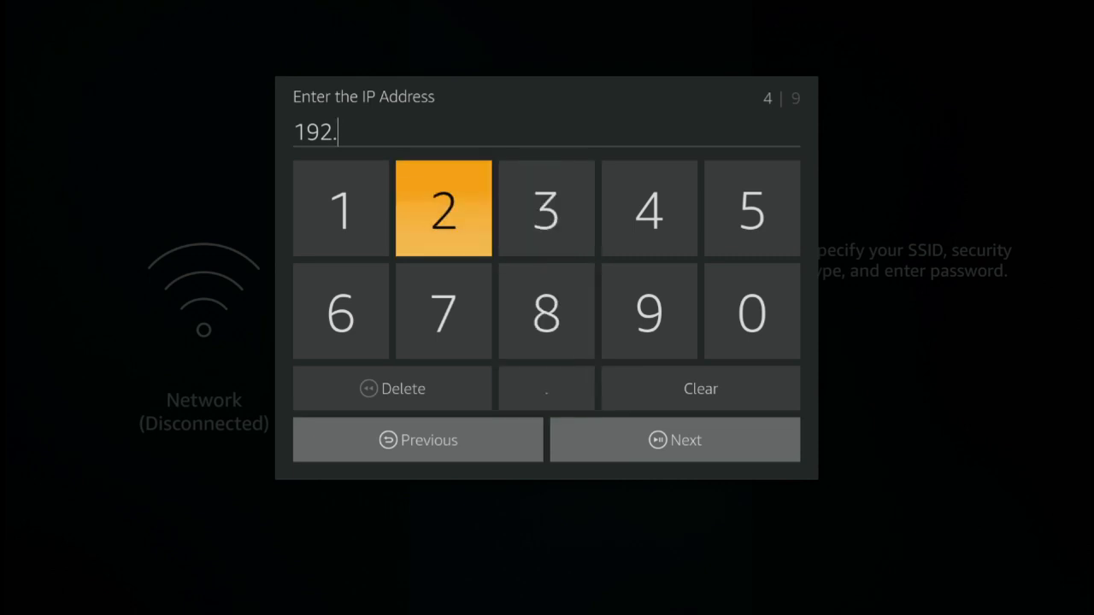
pyautogui.click(340, 311)
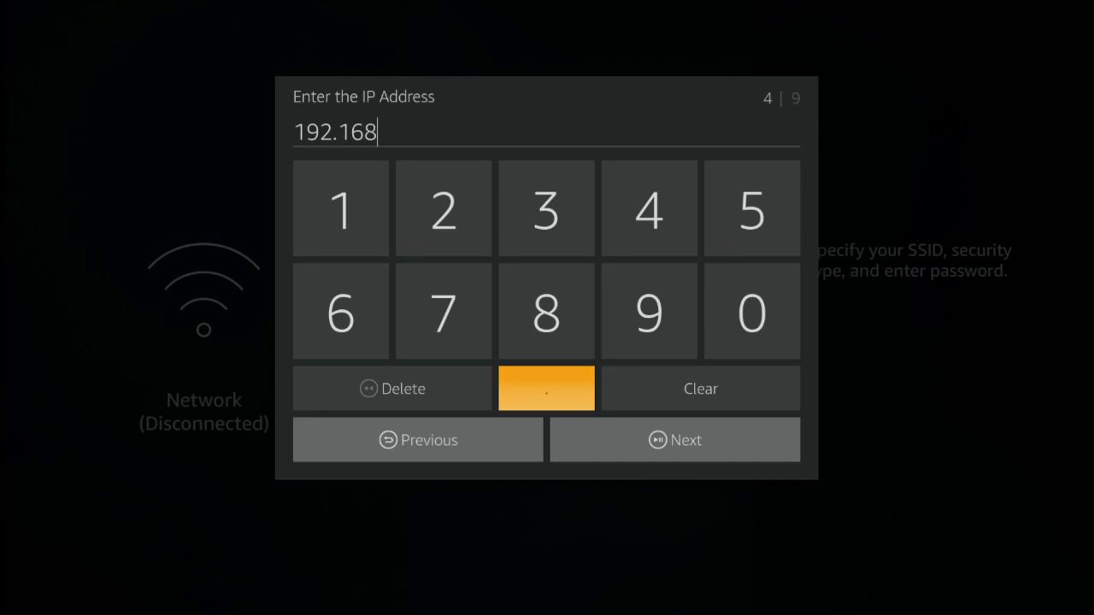
pyautogui.click(547, 388)
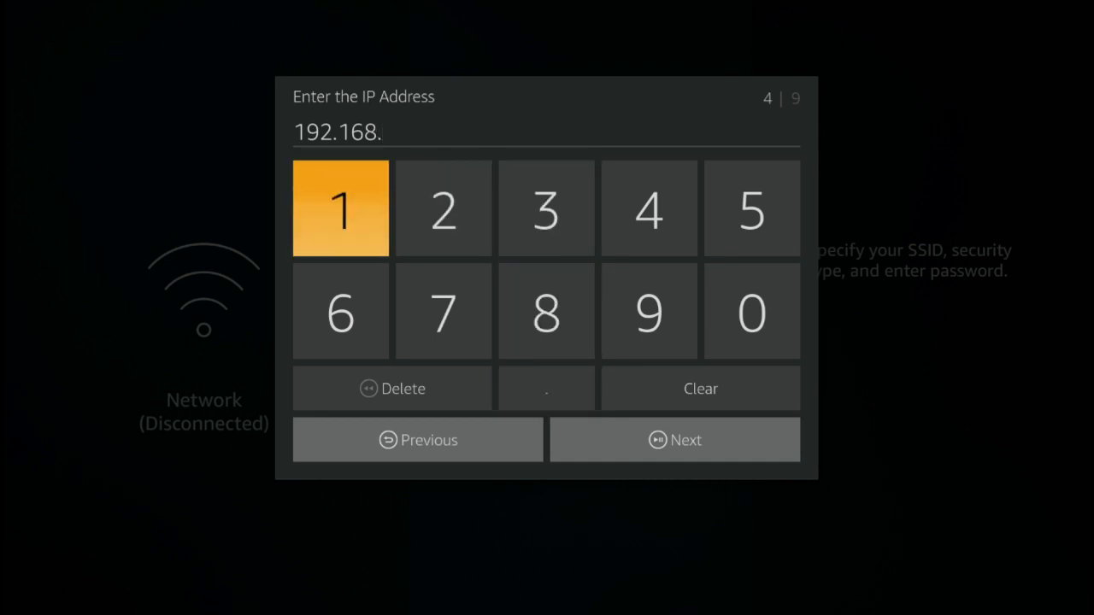
pyautogui.click(340, 208)
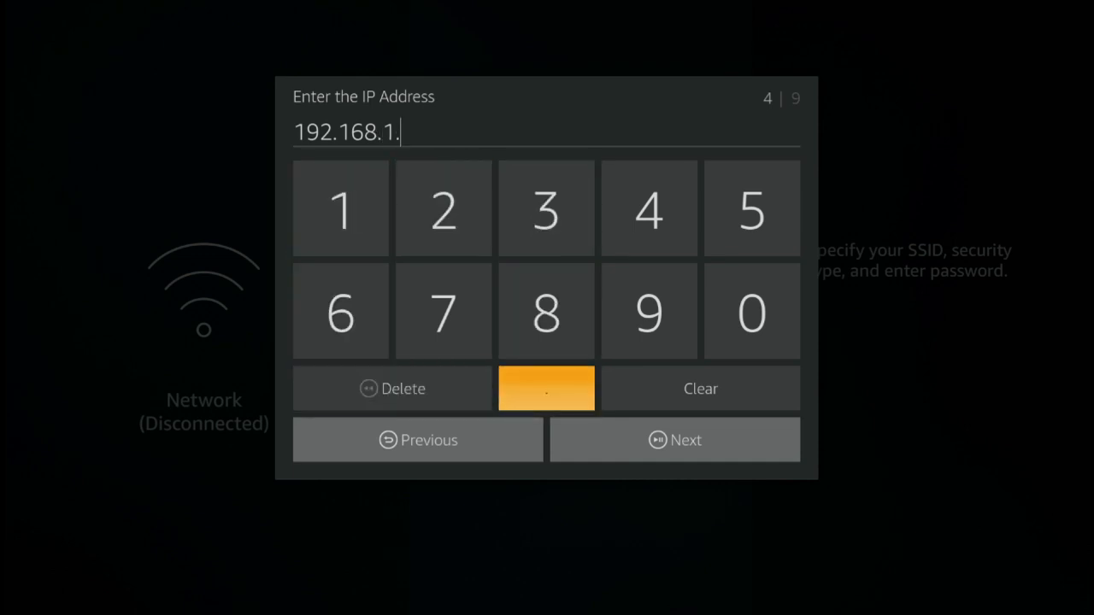
pyautogui.click(340, 209)
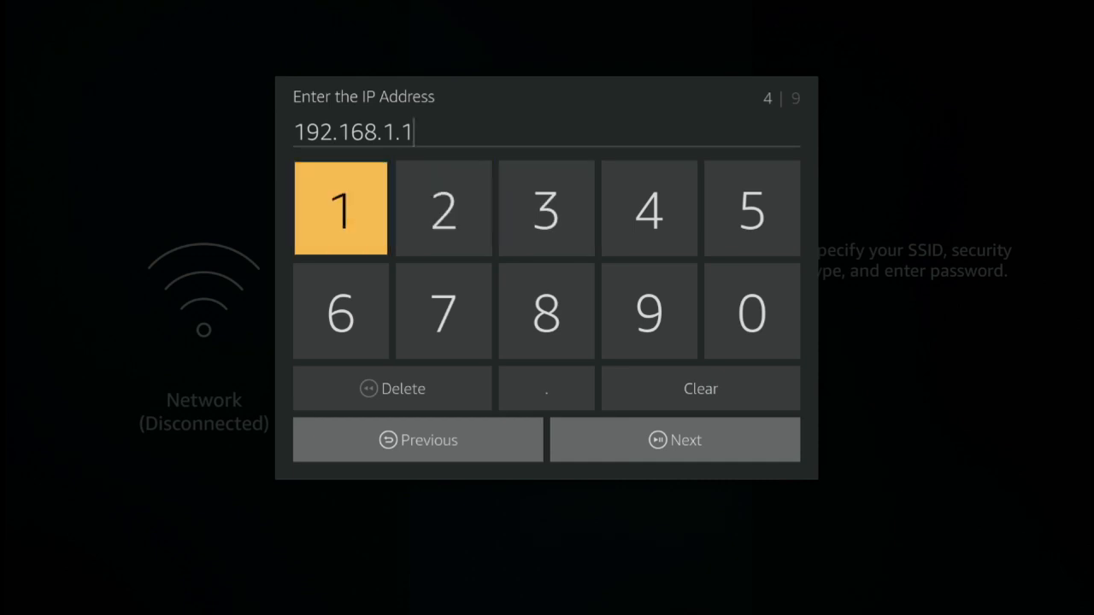
pyautogui.click(649, 311)
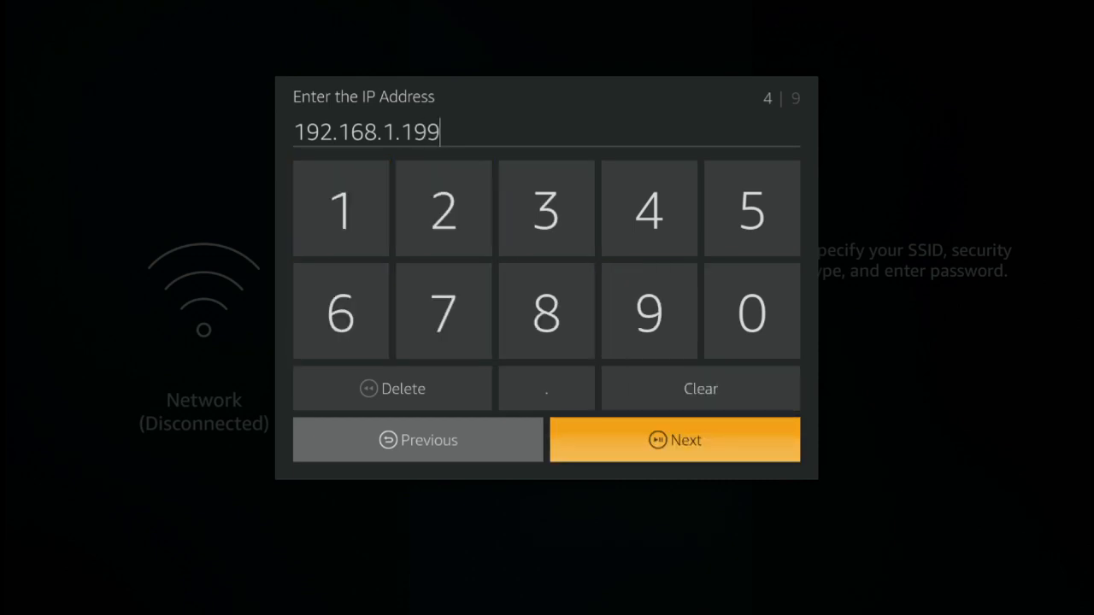
# Accept the IP address and enter gateway 192.168.1.1, continuing to prefix length.
pyautogui.click(674, 440)
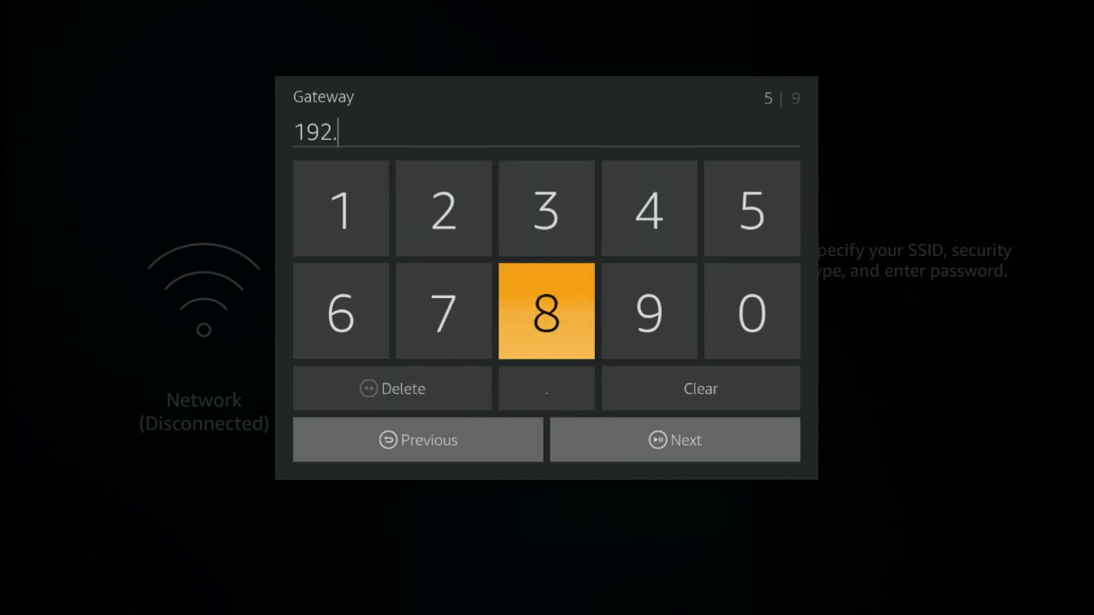
pyautogui.click(342, 208)
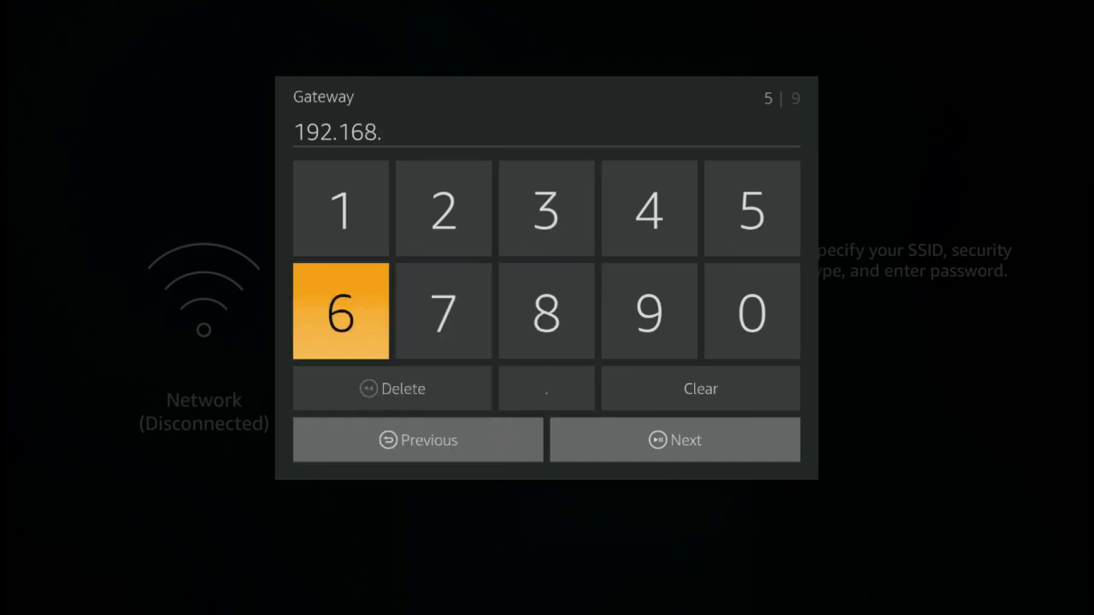
pyautogui.click(341, 209)
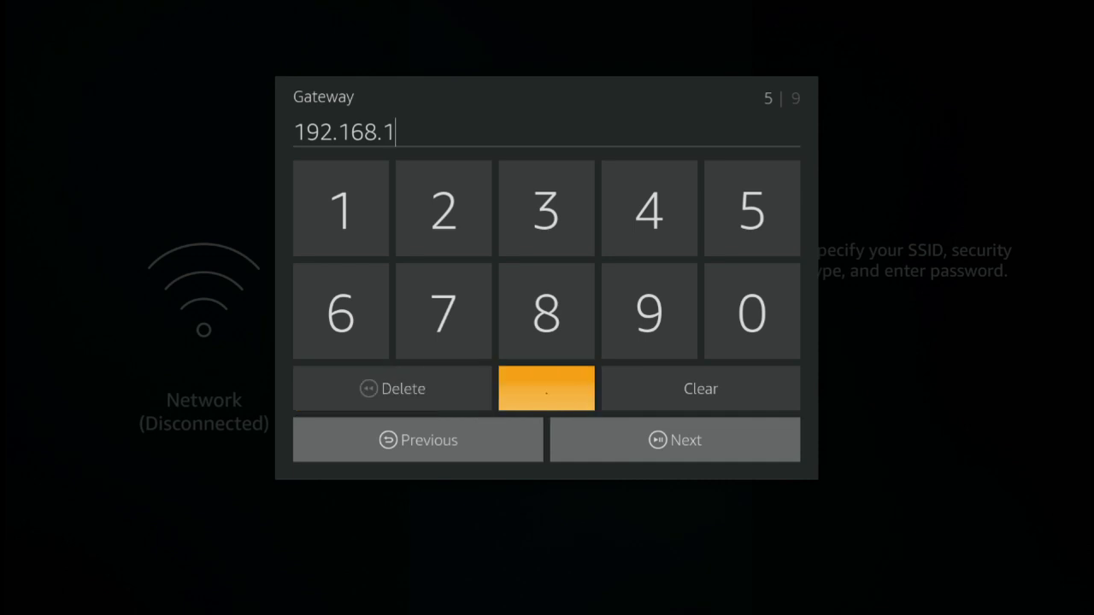
pyautogui.click(547, 388)
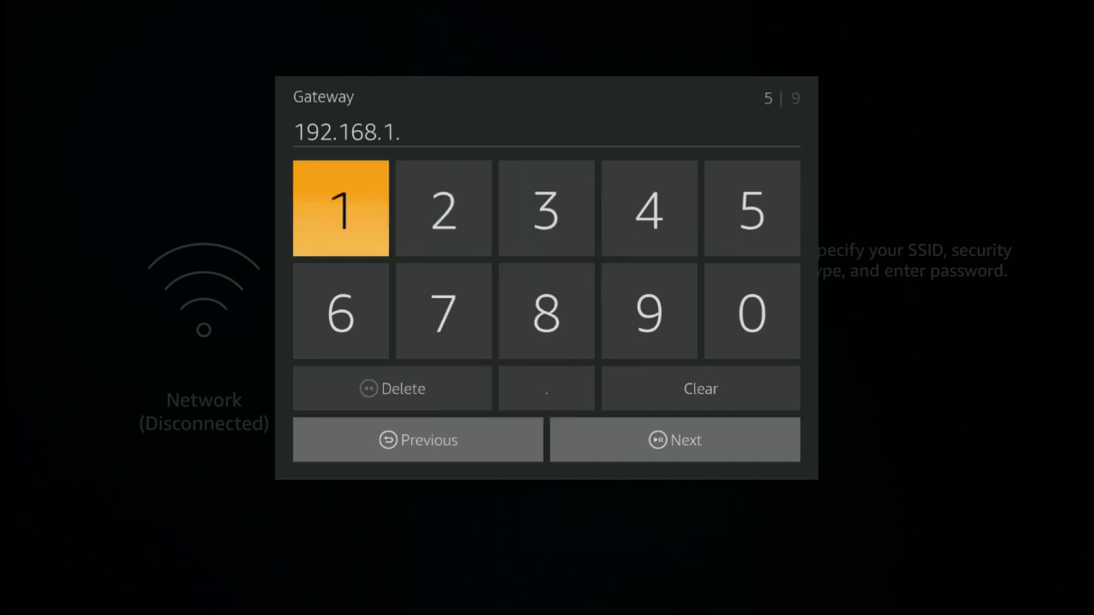
pyautogui.click(340, 209)
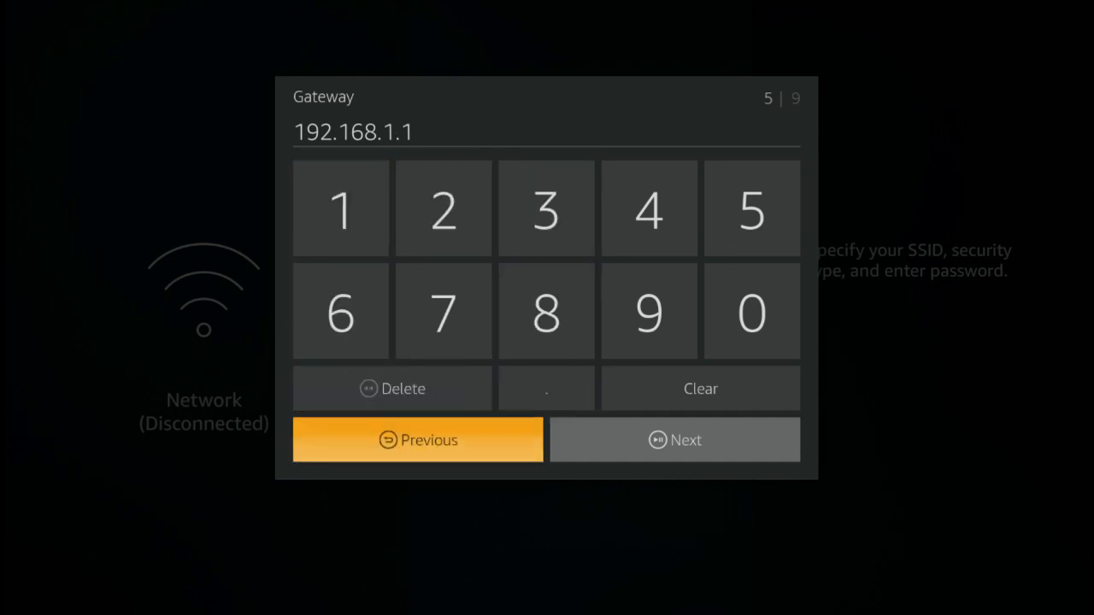
pyautogui.click(674, 439)
pyautogui.write('2')
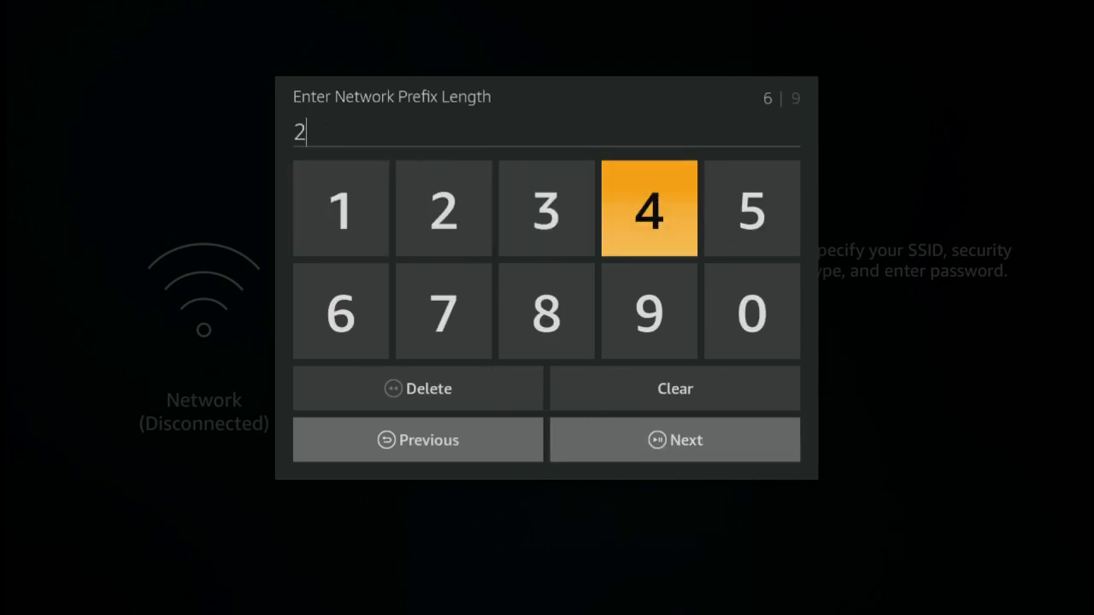
# Enter network prefix length 24 and continue to DNS 1.
pyautogui.click(650, 209)
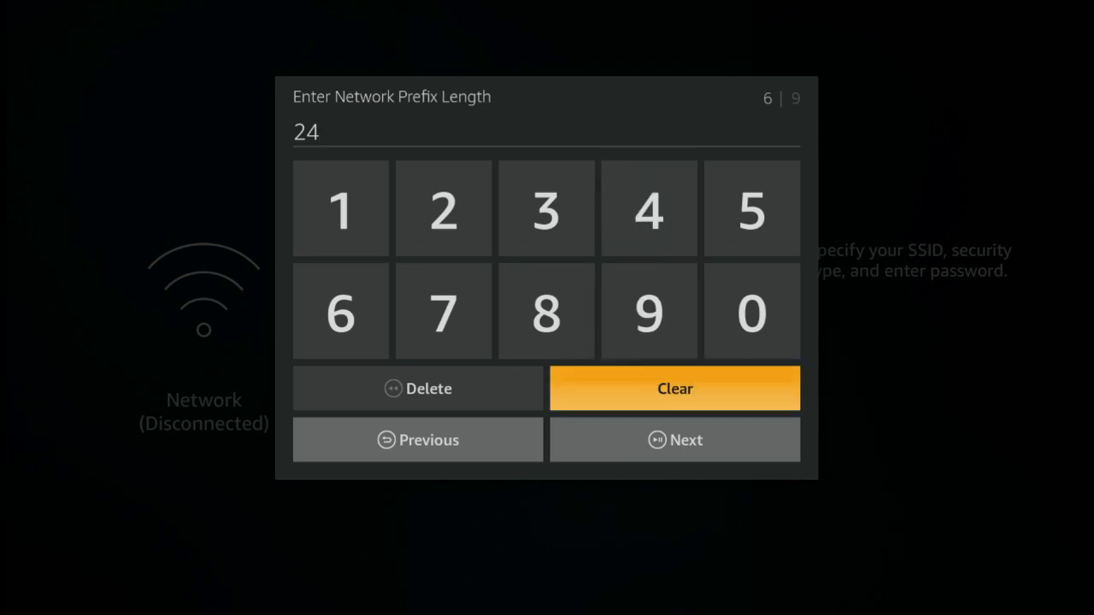
pyautogui.click(674, 439)
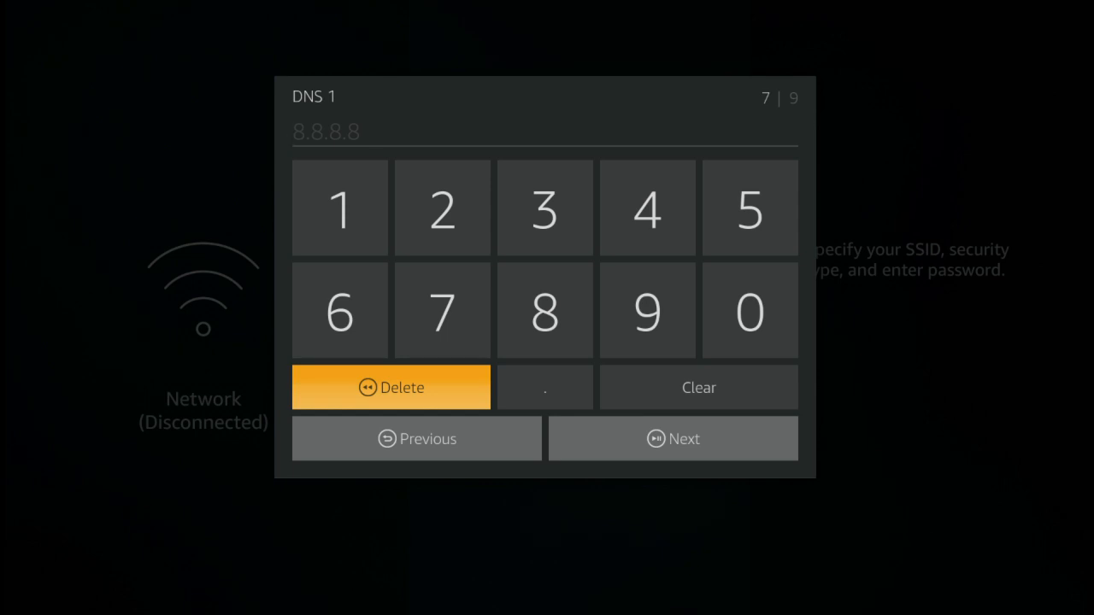
# Enter DNS 1 as 139.162.231.18 and continue to DNS 2.
pyautogui.click(339, 207)
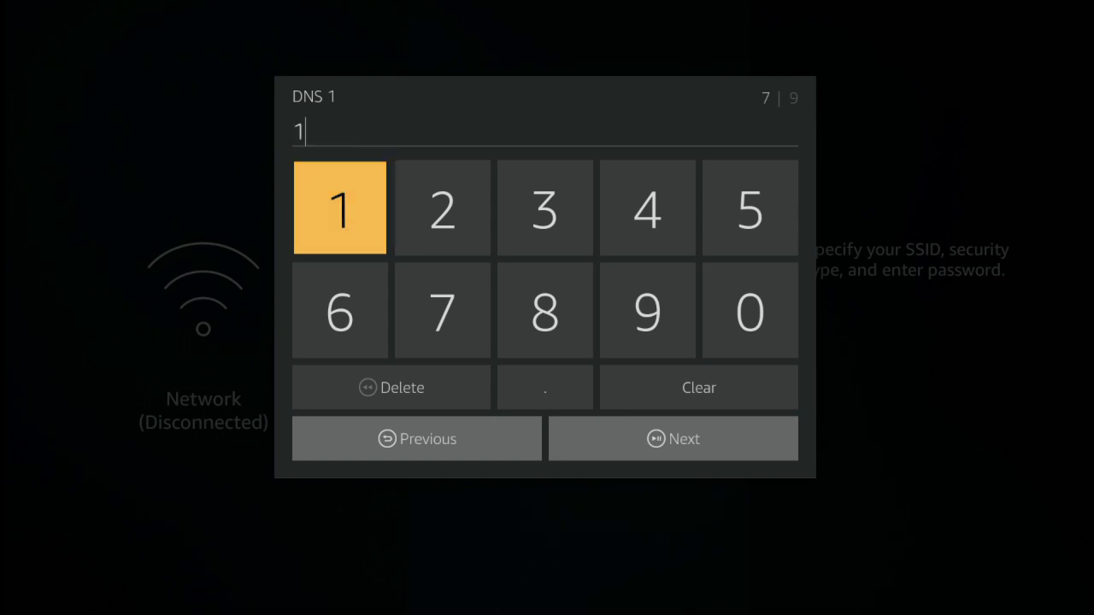
pyautogui.click(544, 208)
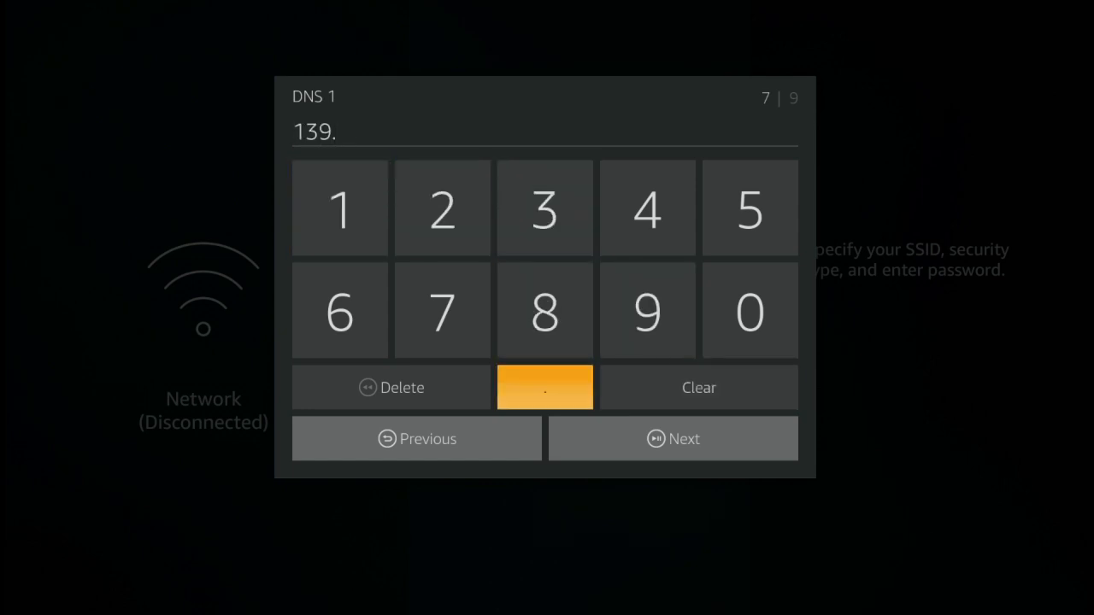
pyautogui.click(338, 208)
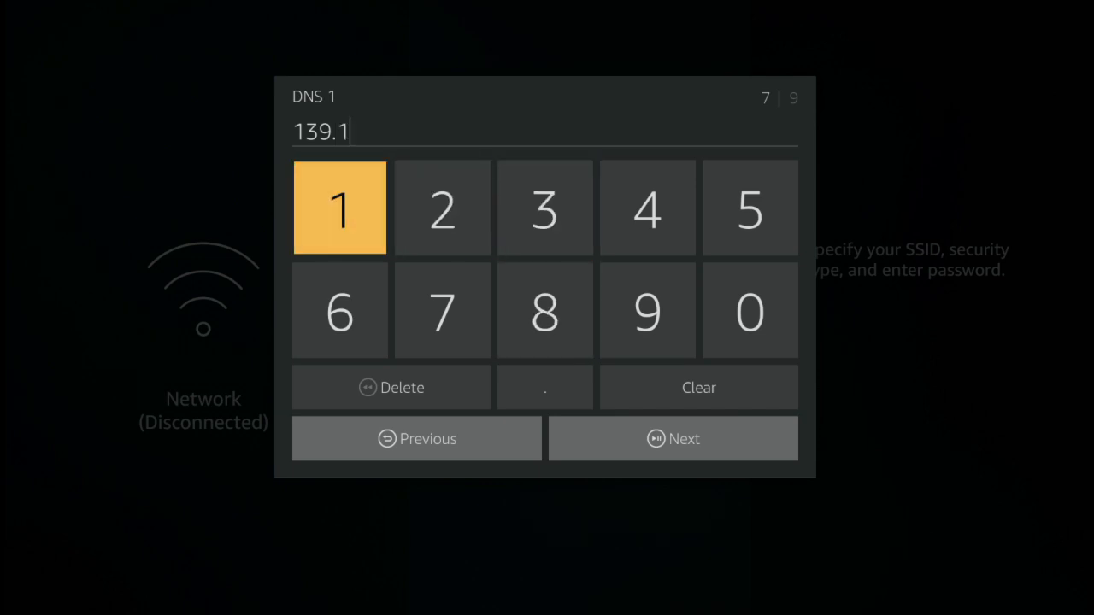
pyautogui.click(441, 207)
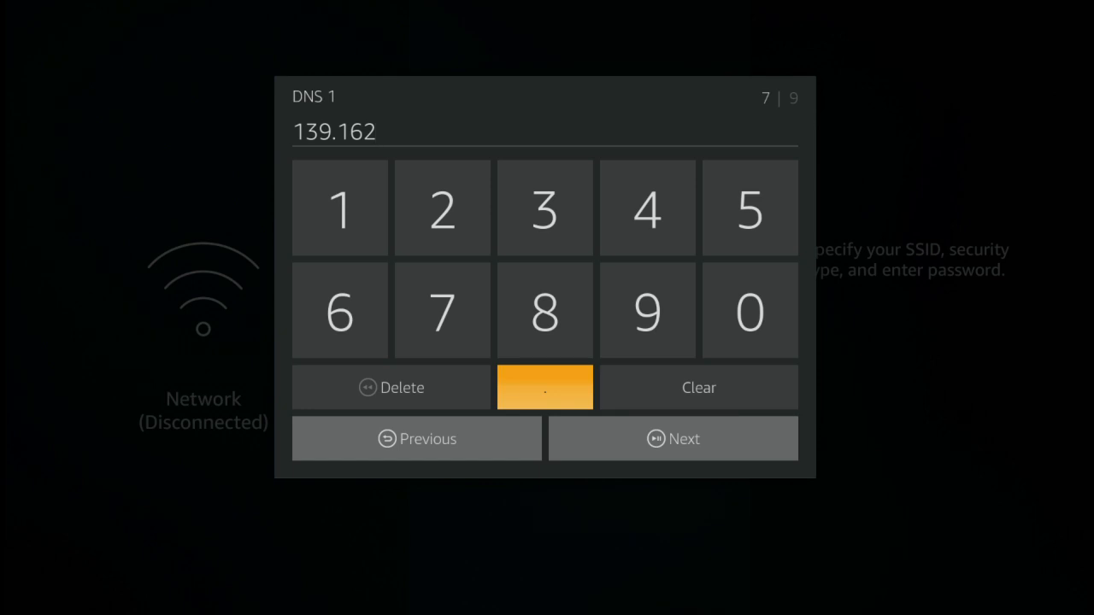
pyautogui.click(441, 207)
pyautogui.write('.231.1')
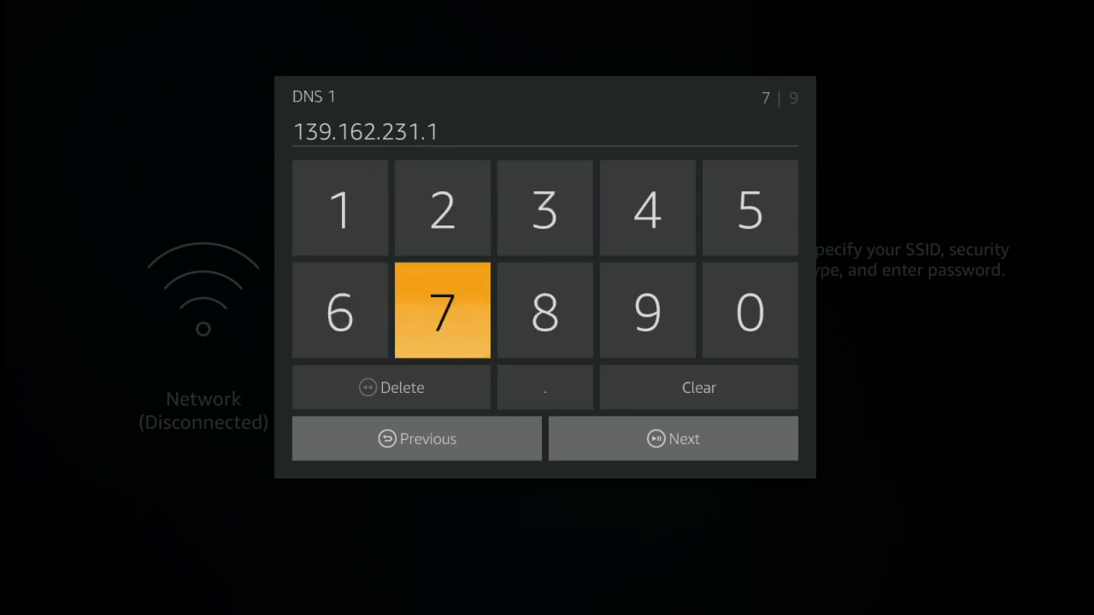
pyautogui.click(543, 310)
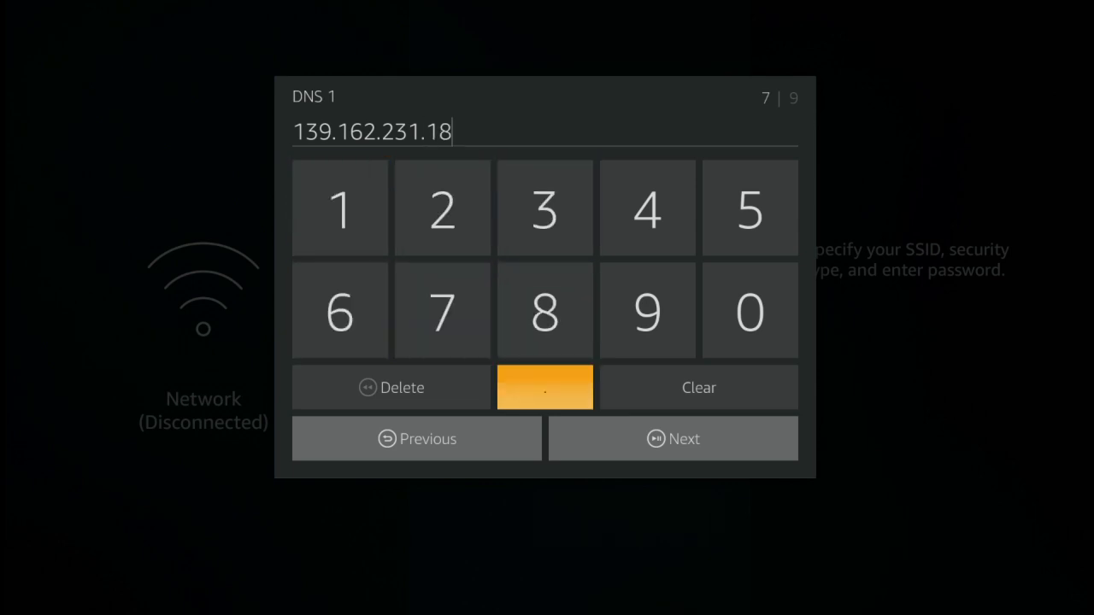
pyautogui.moveTo(673, 438)
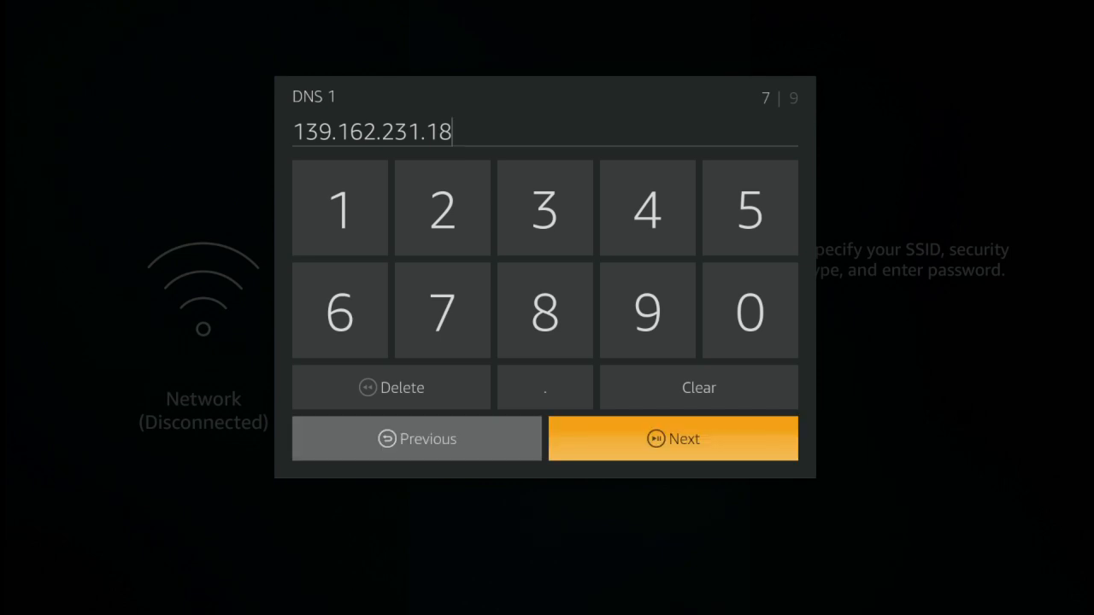
pyautogui.click(674, 438)
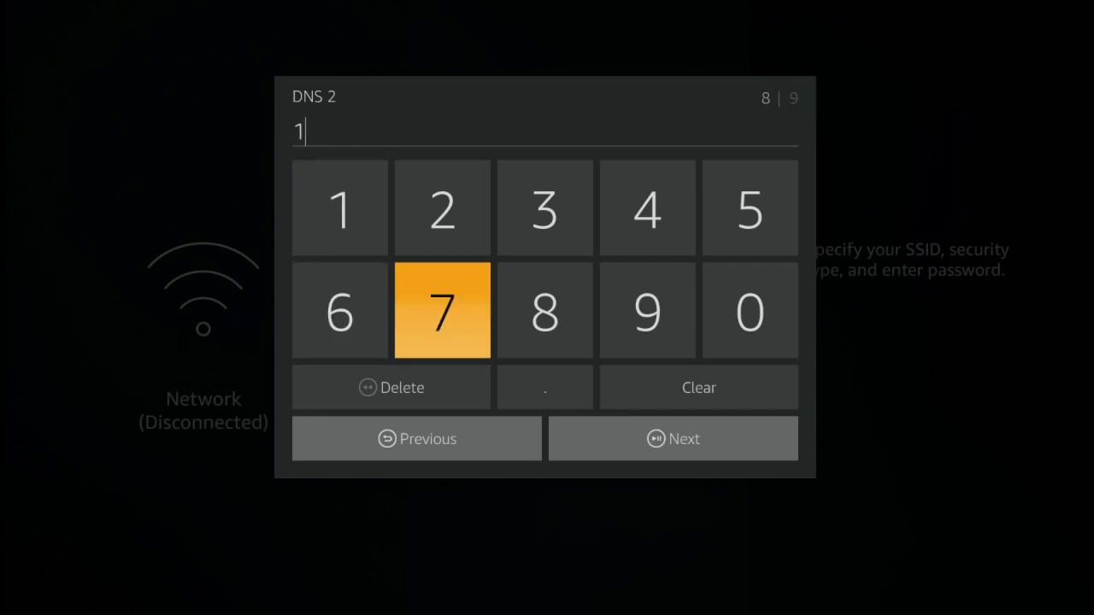
# Enter DNS 2 as 178.62.57.141 and show the mywifi settings summary.
pyautogui.click(544, 309)
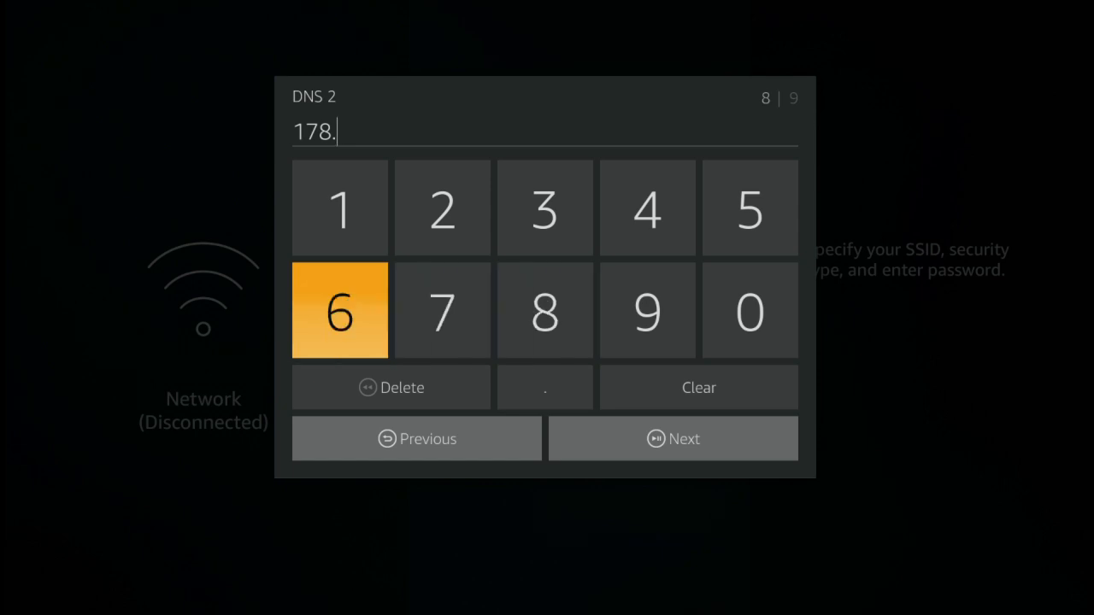
pyautogui.click(441, 310)
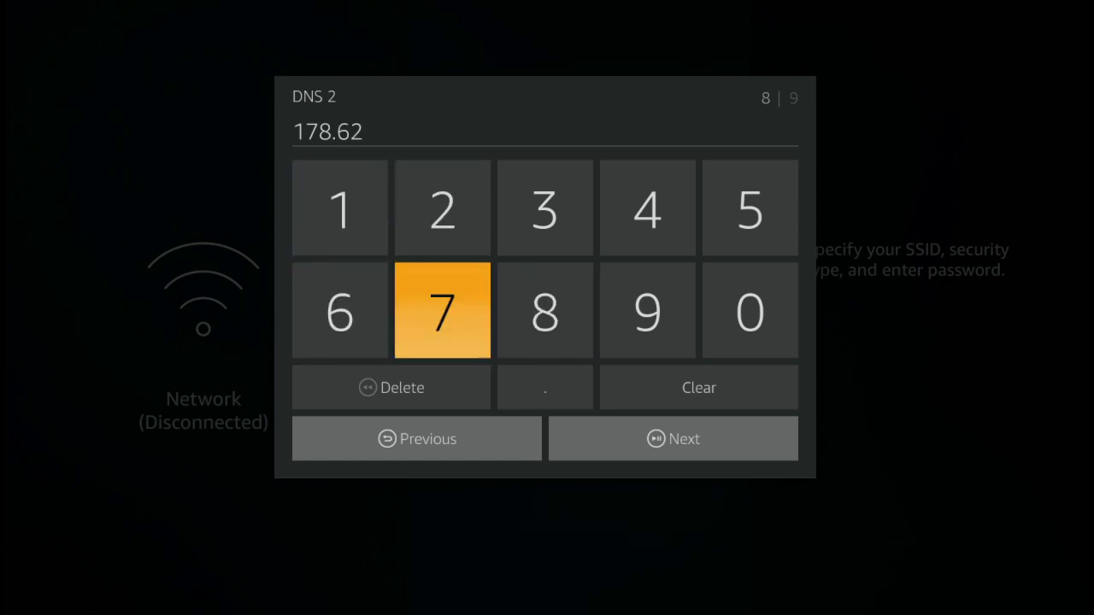
pyautogui.click(544, 387)
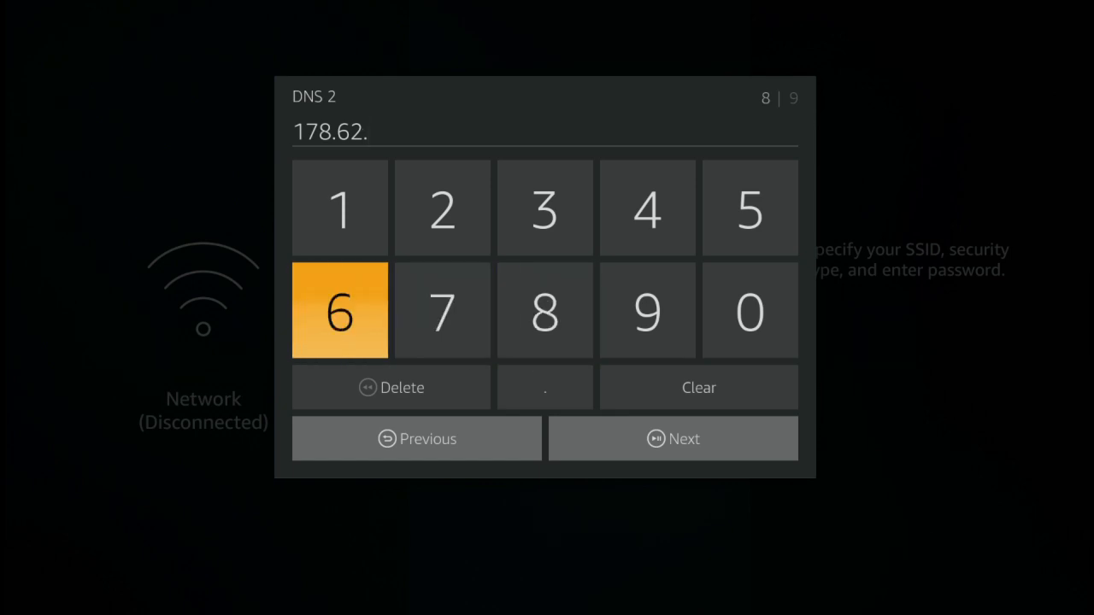
pyautogui.click(749, 206)
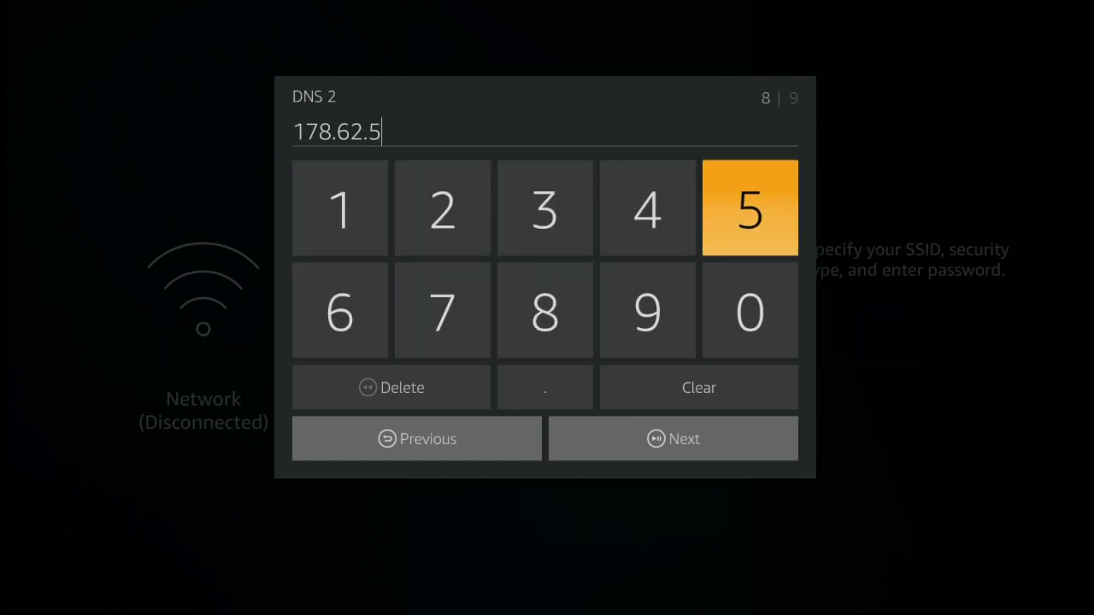
pyautogui.click(441, 310)
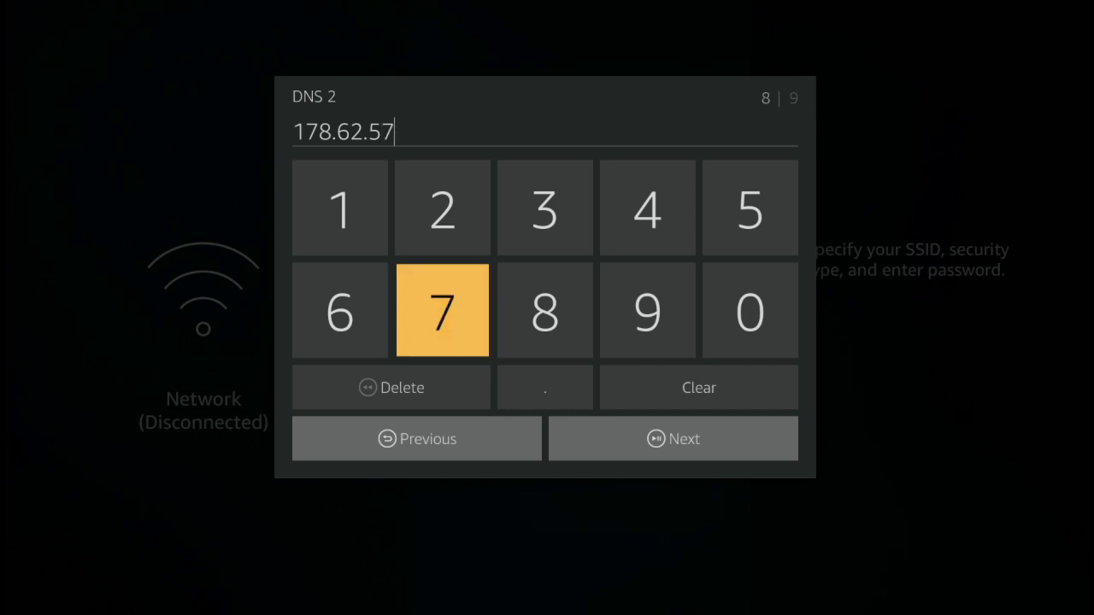
pyautogui.click(543, 386)
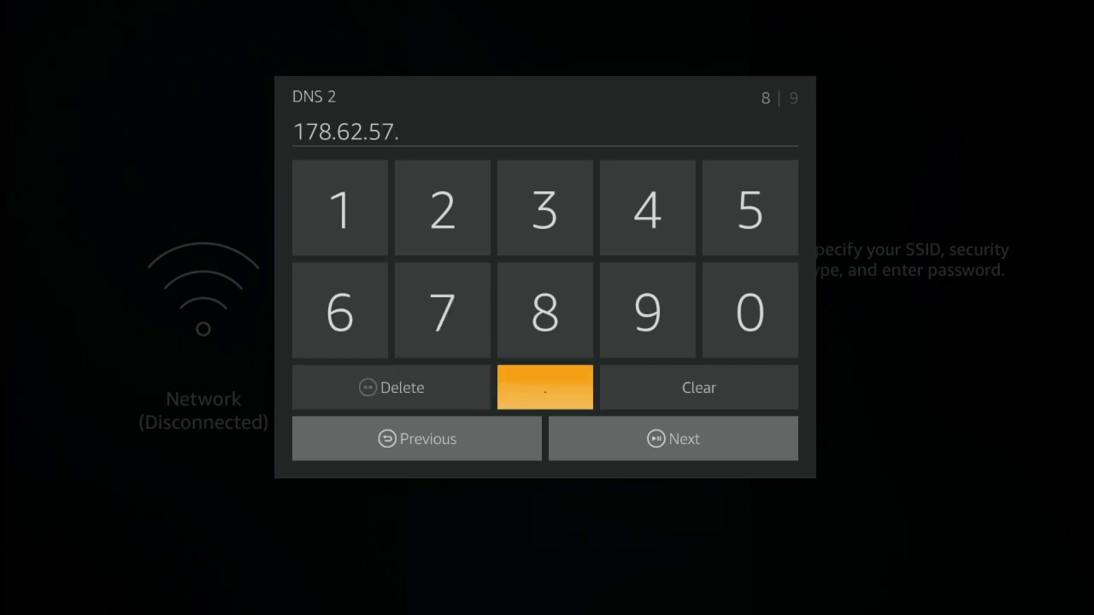
pyautogui.click(339, 209)
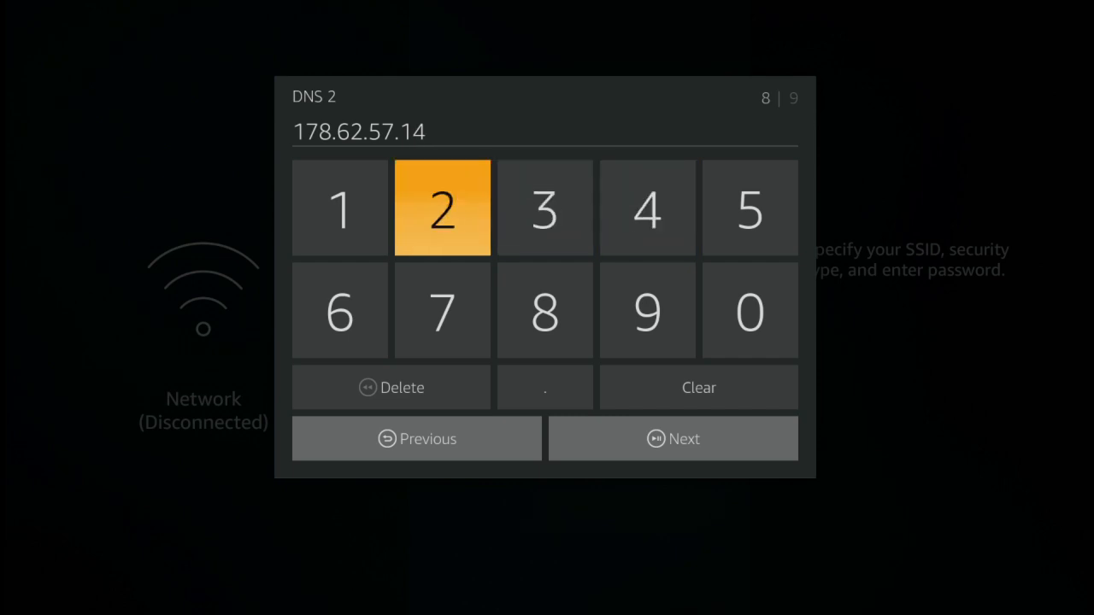
pyautogui.click(339, 209)
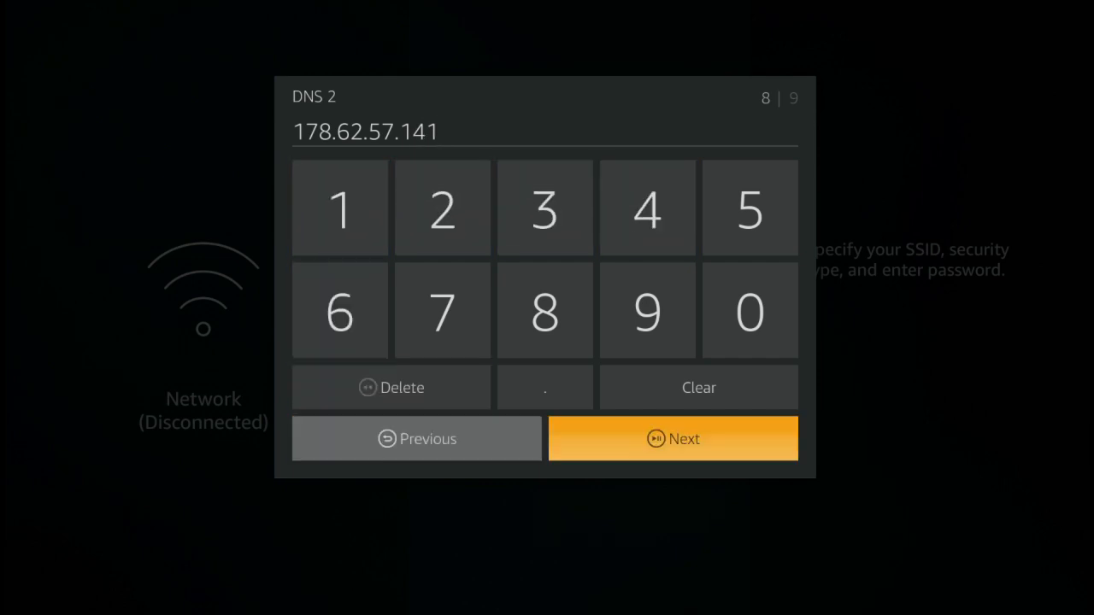
pyautogui.click(673, 438)
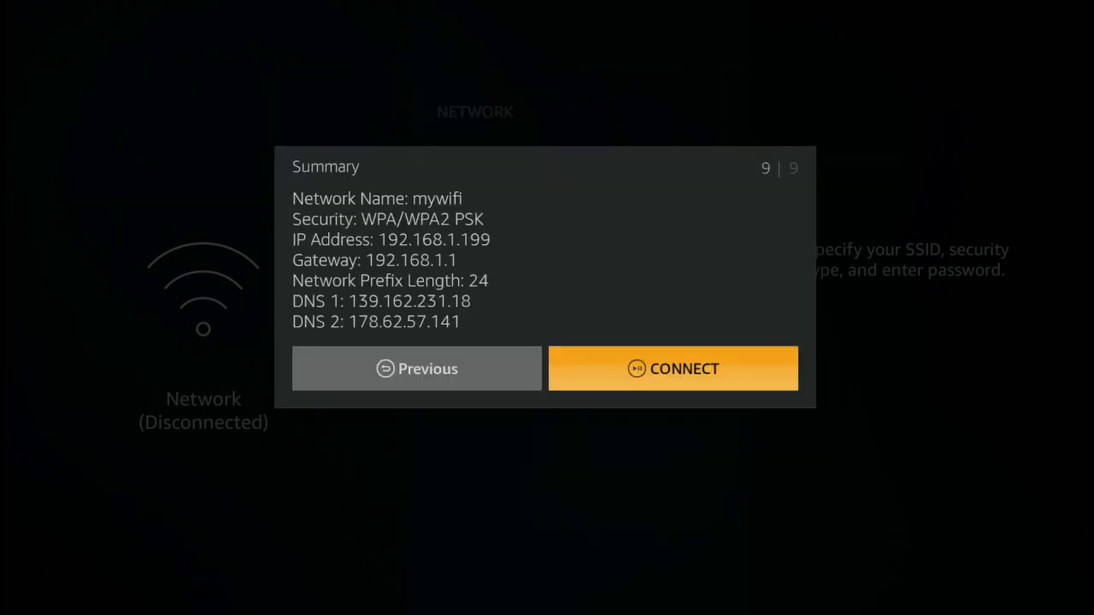